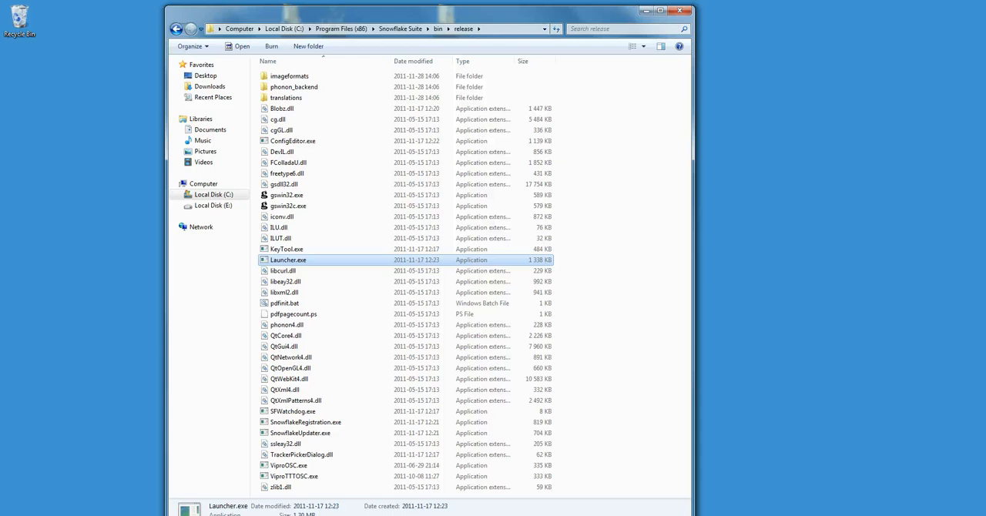
mouse_move(239, 366)
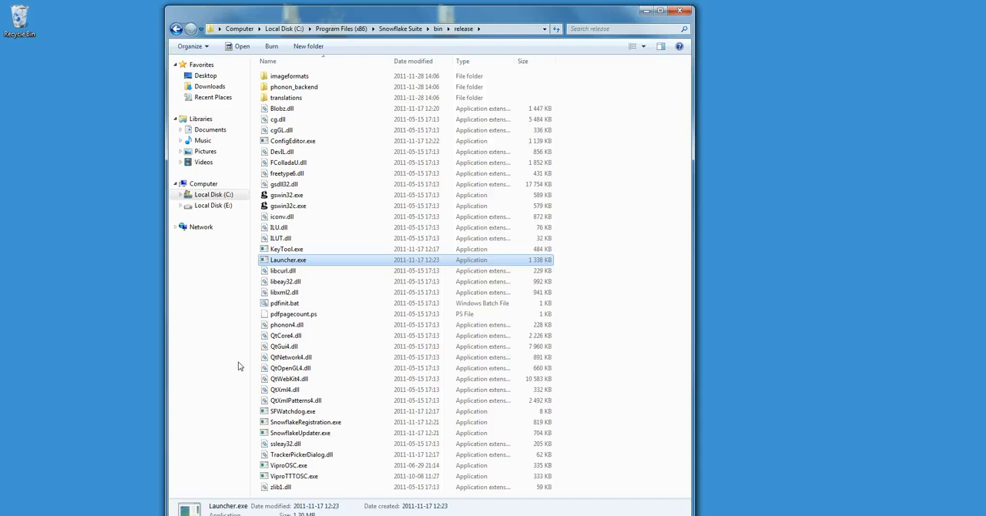
- Launch ConfigEditor.exe from the release folder, relaunching it after the Permissions Warning
double_click(293, 141)
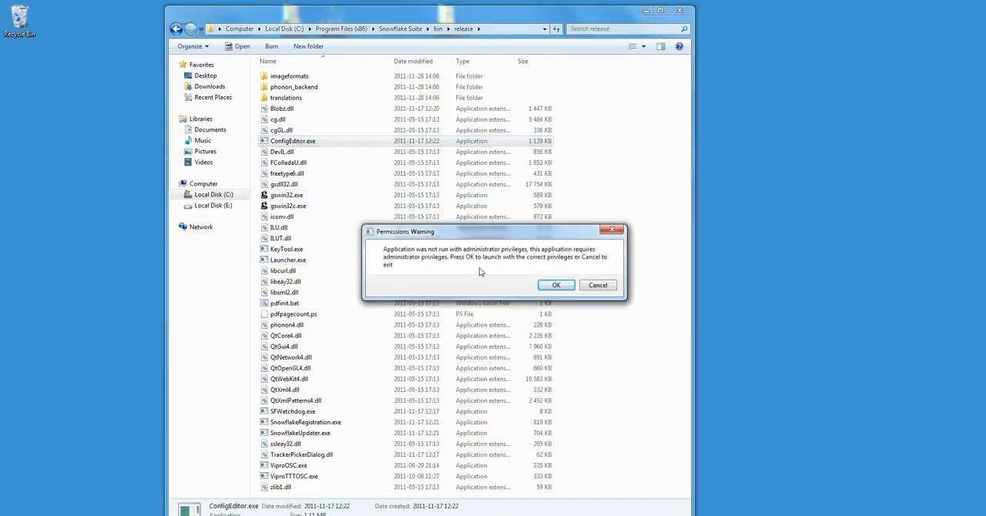
mouse_move(523, 303)
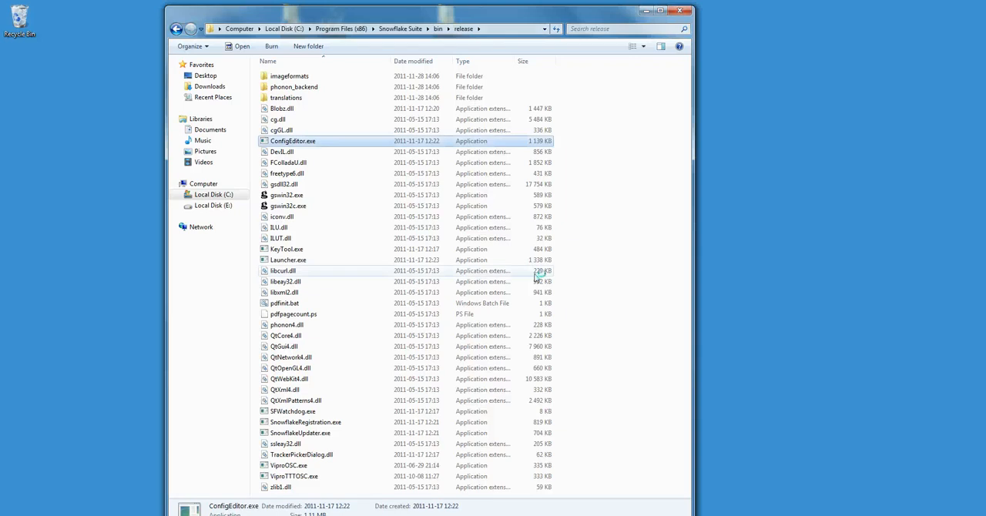
double_click(299, 141)
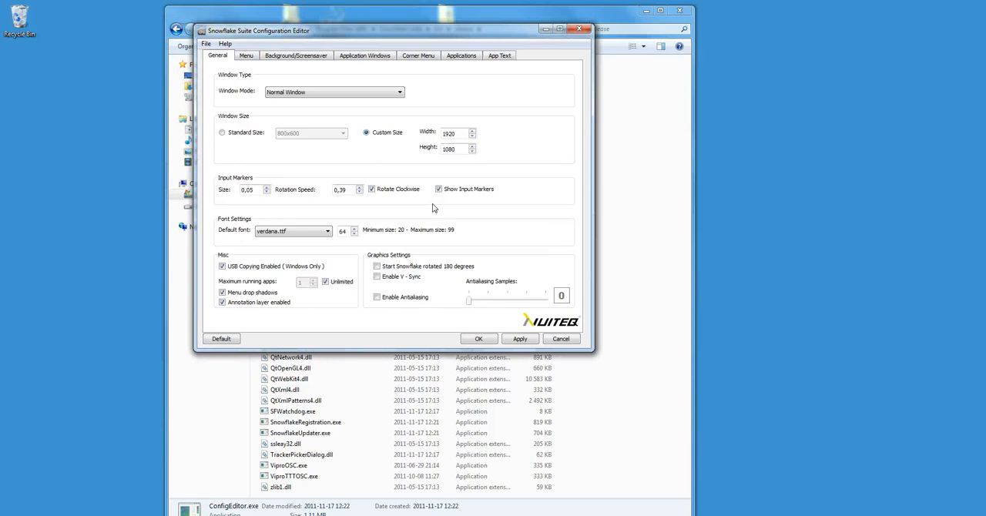
mouse_move(421, 55)
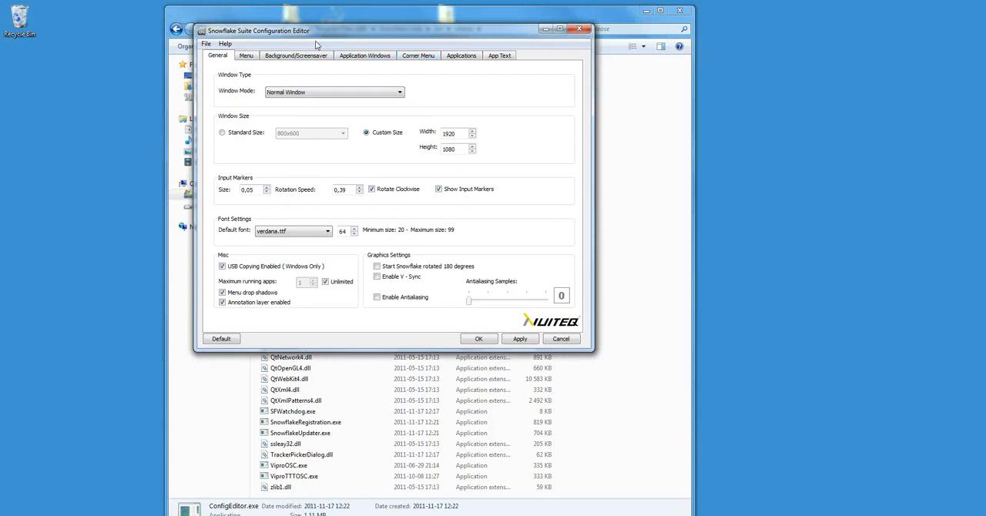
- Show the Menu settings with the grid layout and included applications list
left_click(247, 55)
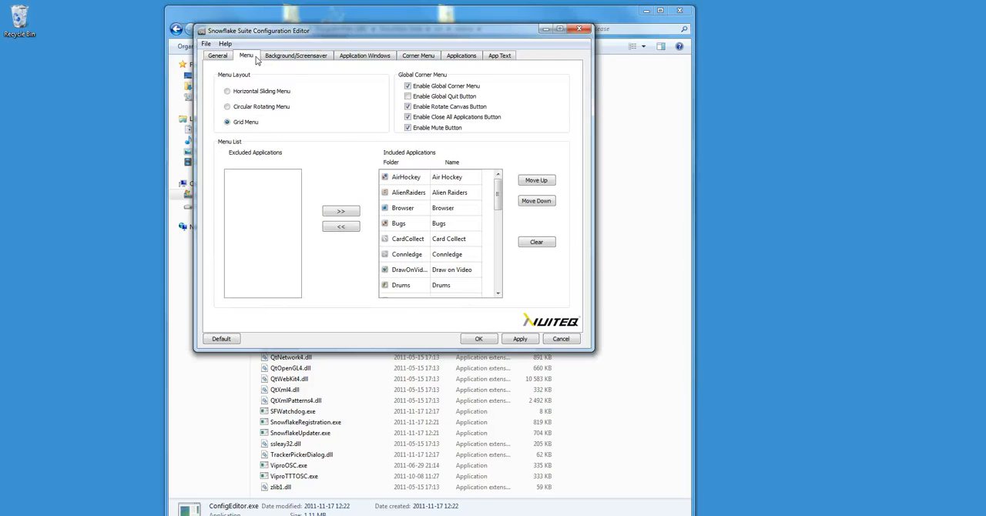
mouse_move(414, 147)
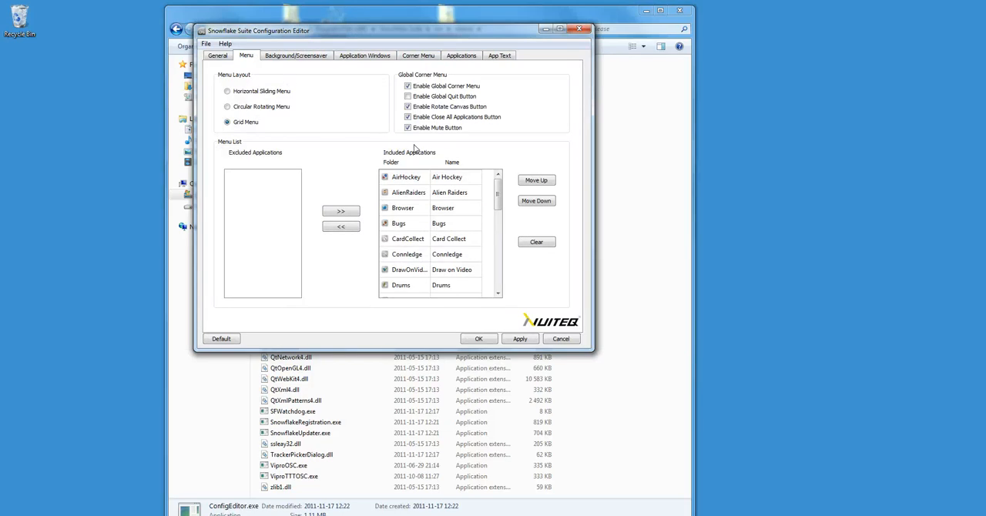
mouse_move(443, 146)
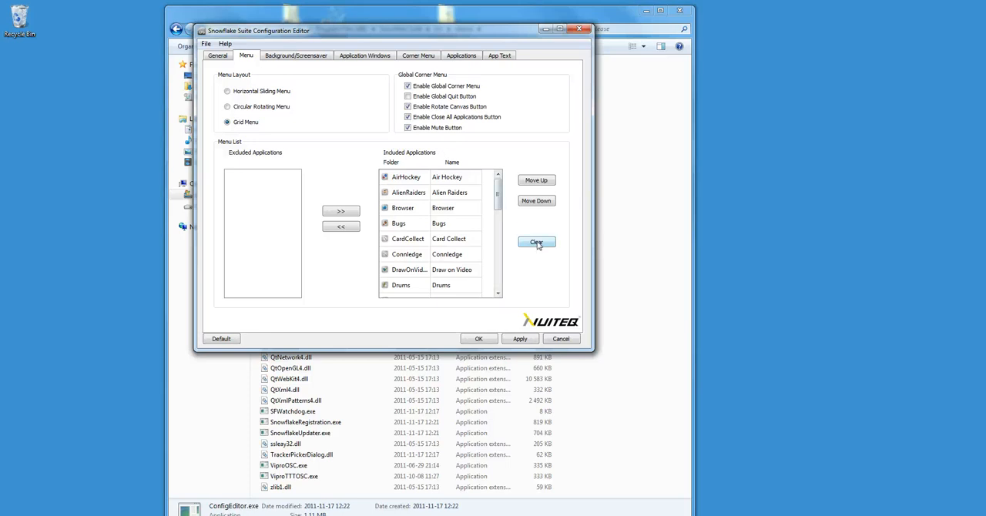
- Clear the included applications, add only Media Viewer, and close the editor
left_click(537, 242)
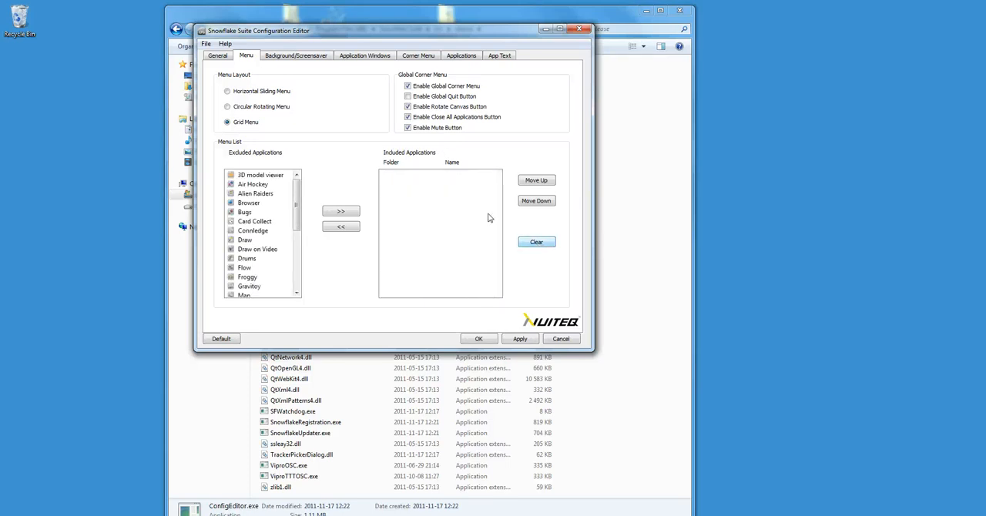
mouse_move(339, 182)
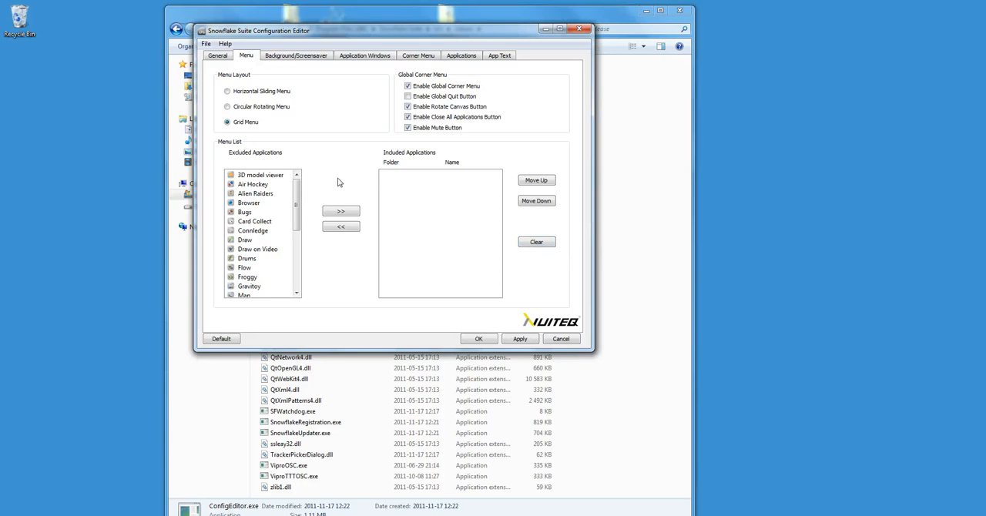
mouse_move(276, 163)
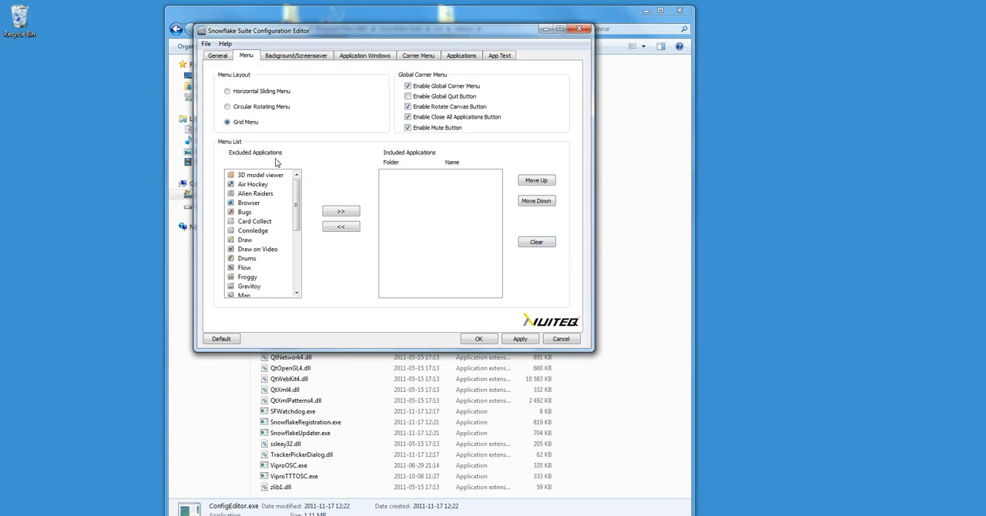
mouse_move(304, 168)
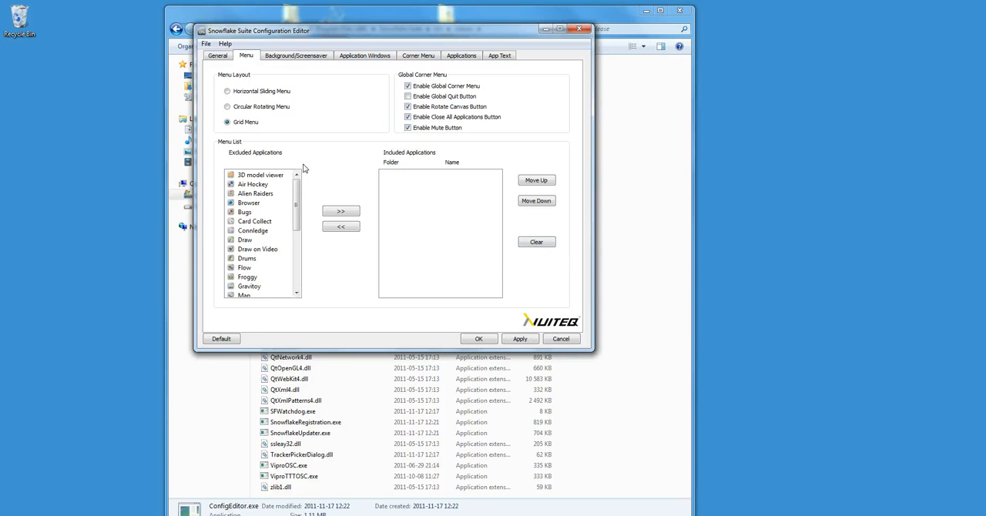
scroll("down", 3)
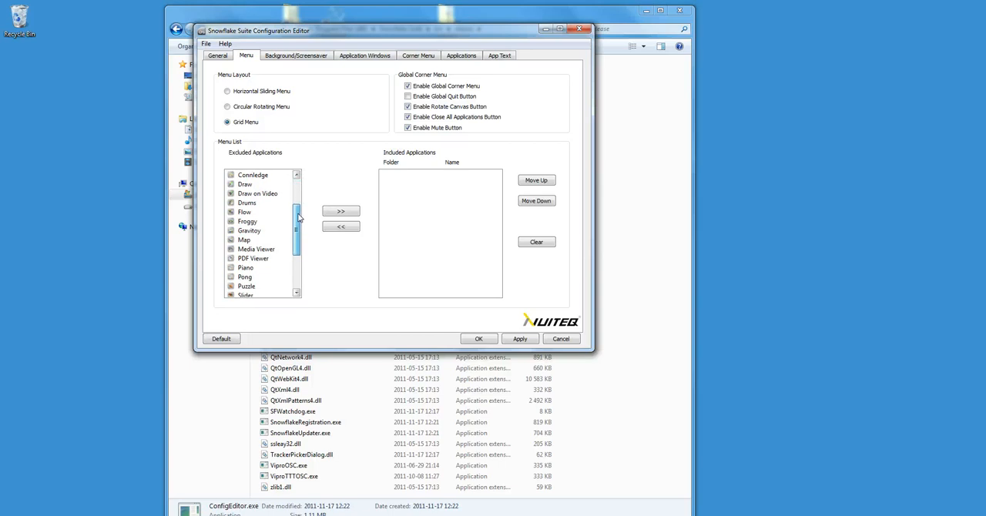
scroll("down", 3)
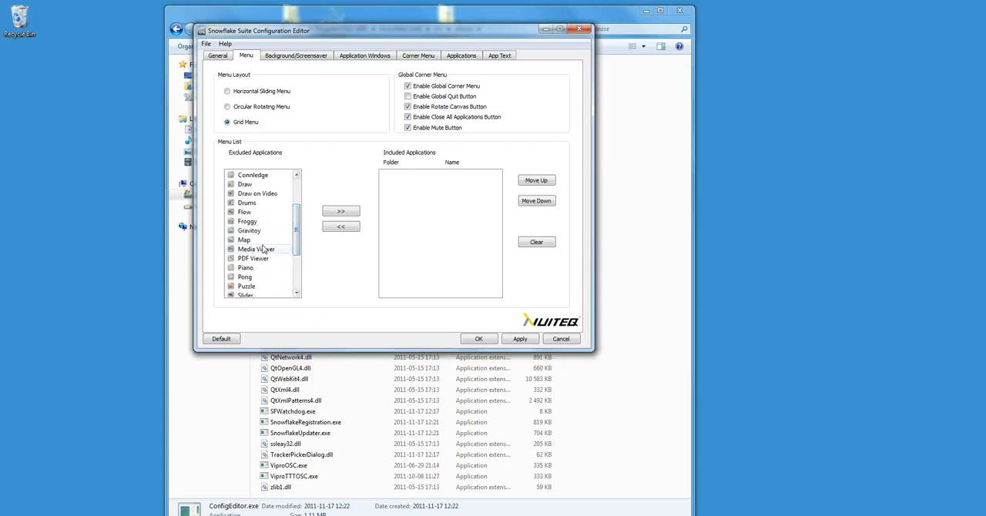
left_click(256, 249)
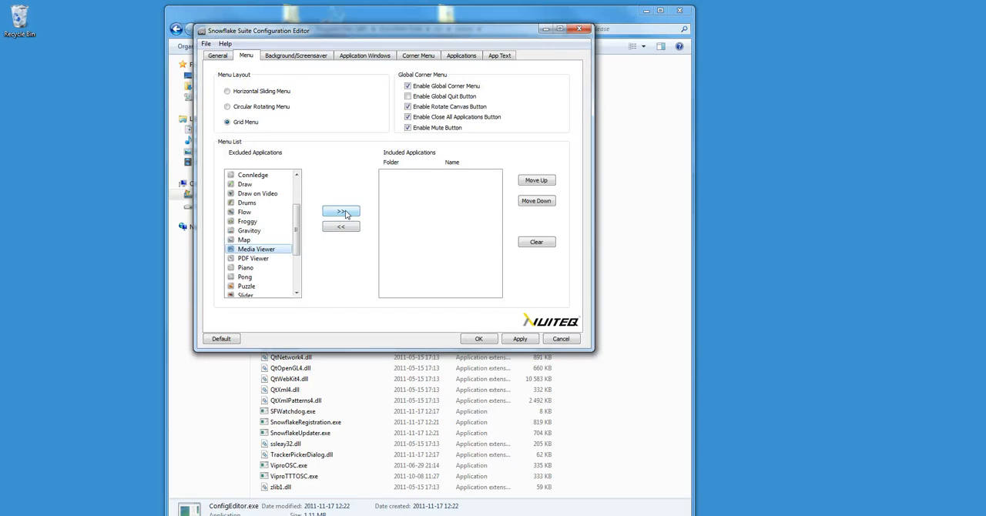
left_click(340, 212)
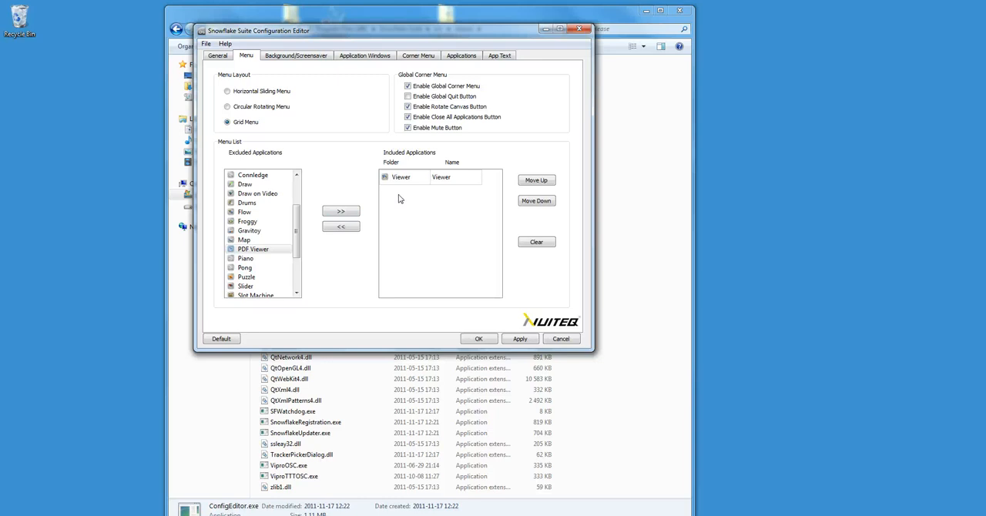
mouse_move(412, 162)
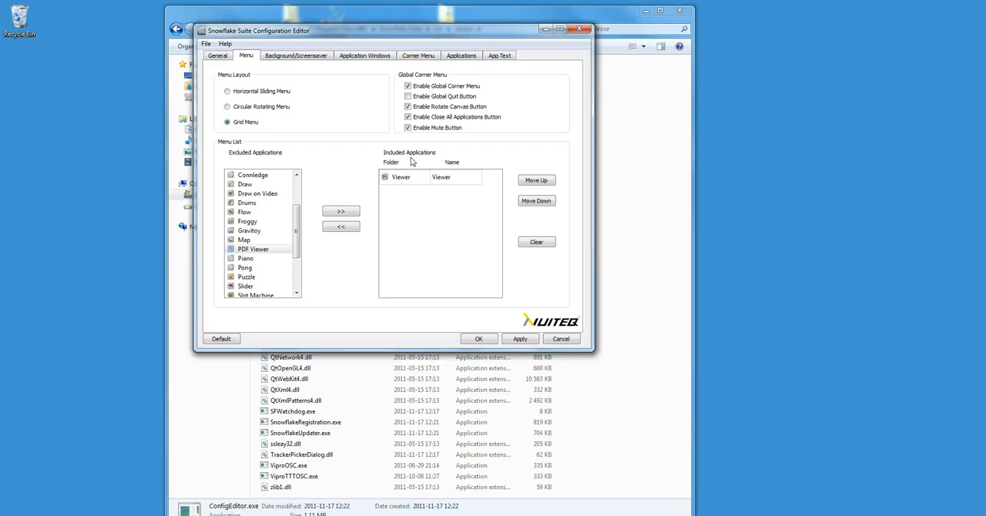
mouse_move(496, 231)
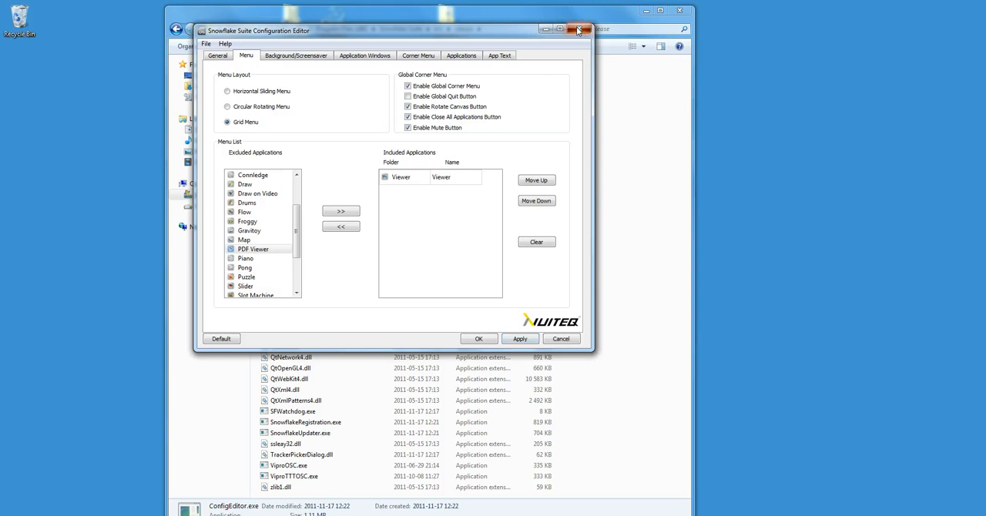
left_click(576, 29)
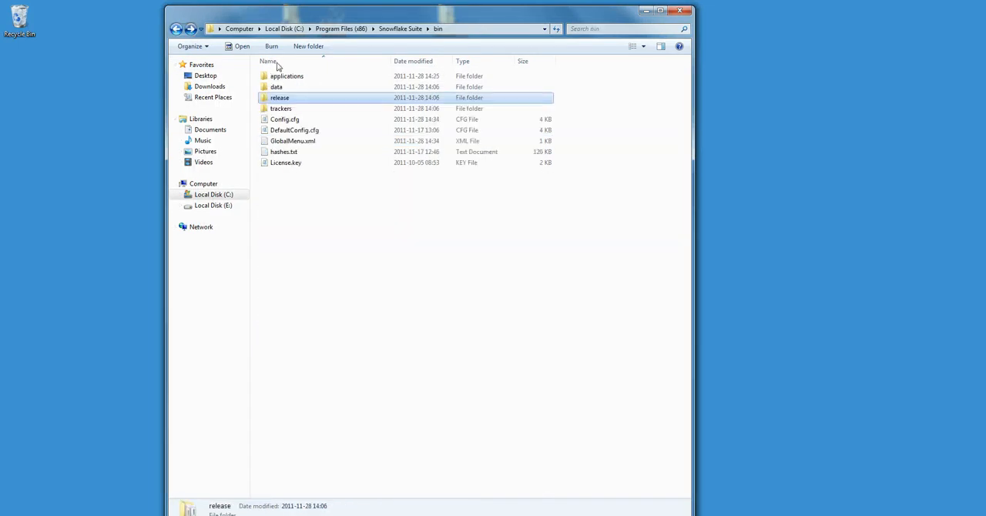
- Copy the Viewer folder and paste it into applications, granting administrator permission
double_click(287, 75)
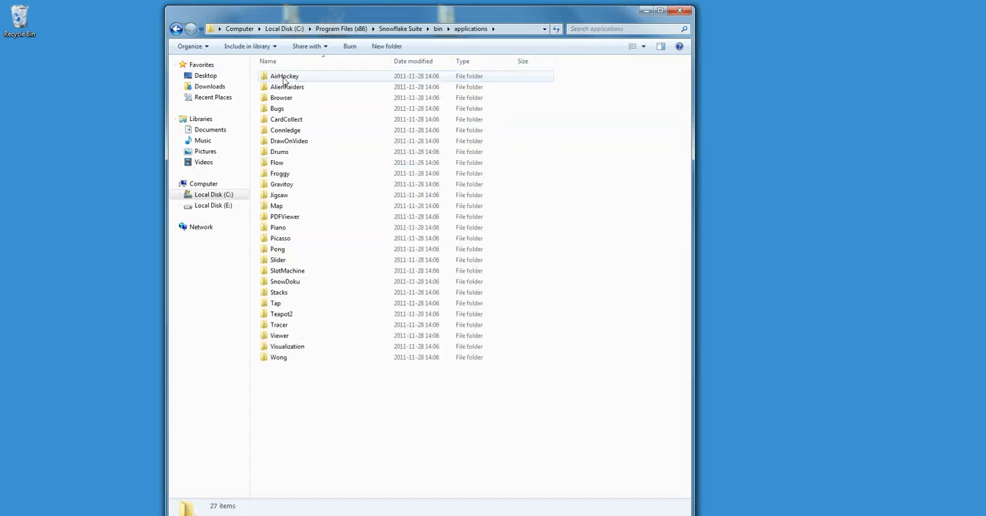
mouse_move(281, 336)
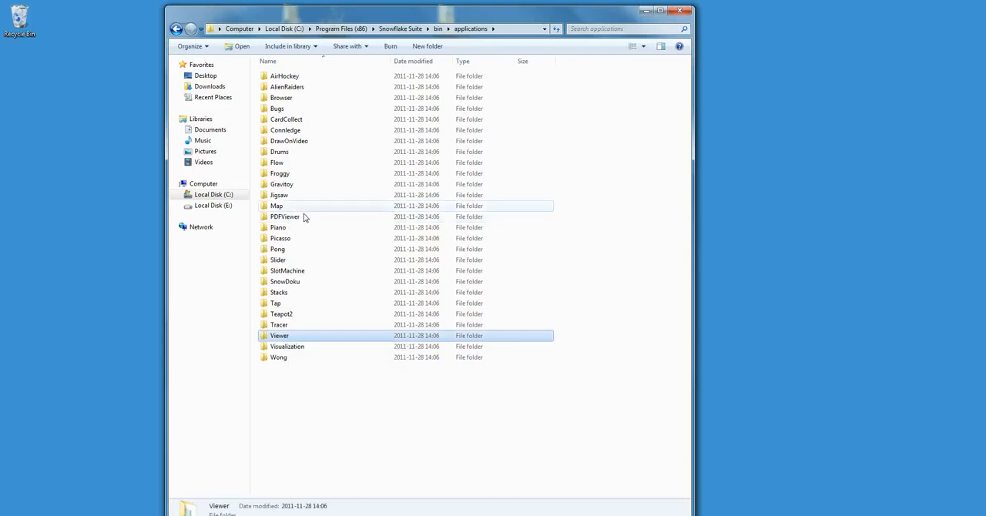
mouse_move(332, 353)
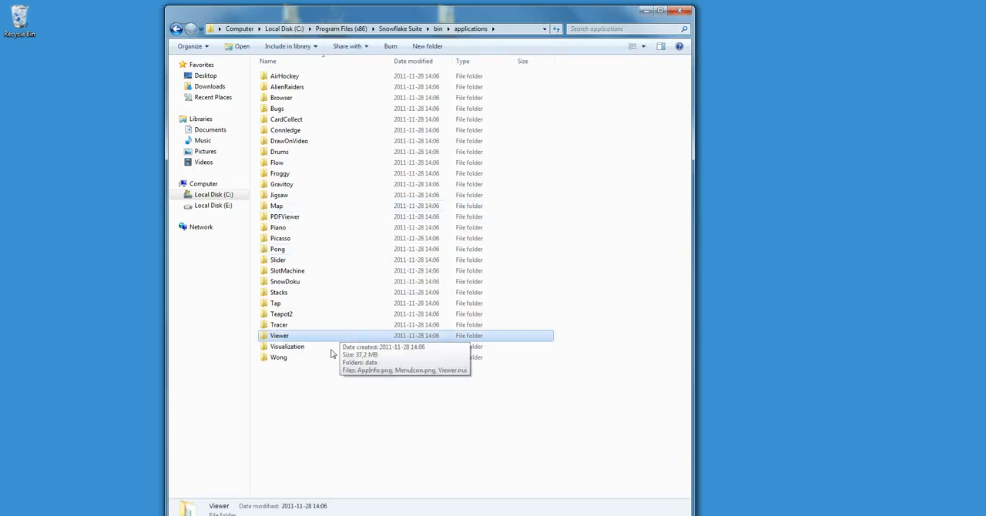
mouse_move(326, 373)
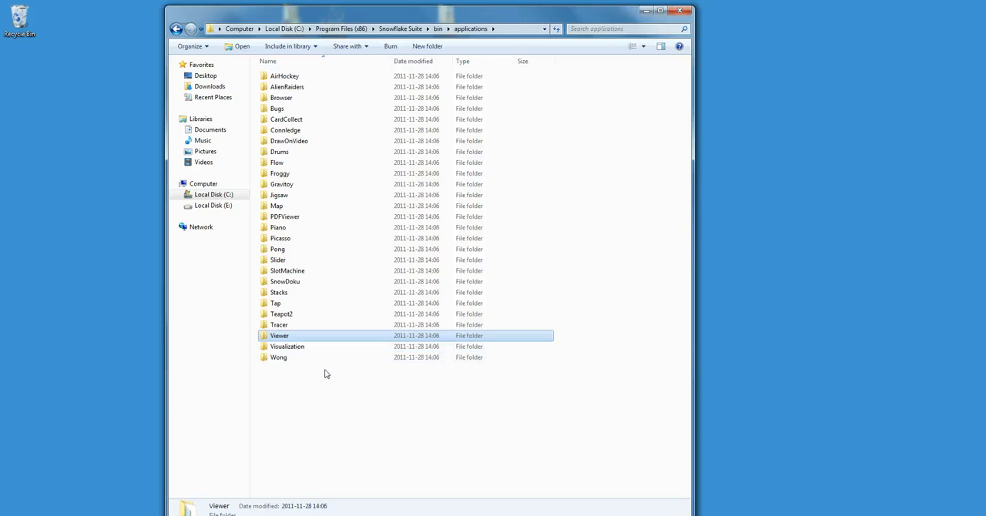
right_click(279, 335)
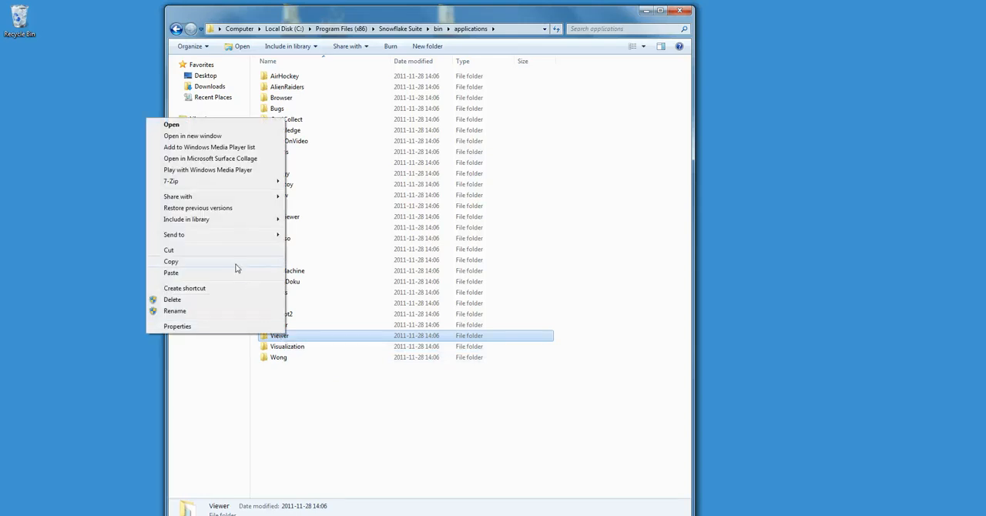
left_click(241, 278)
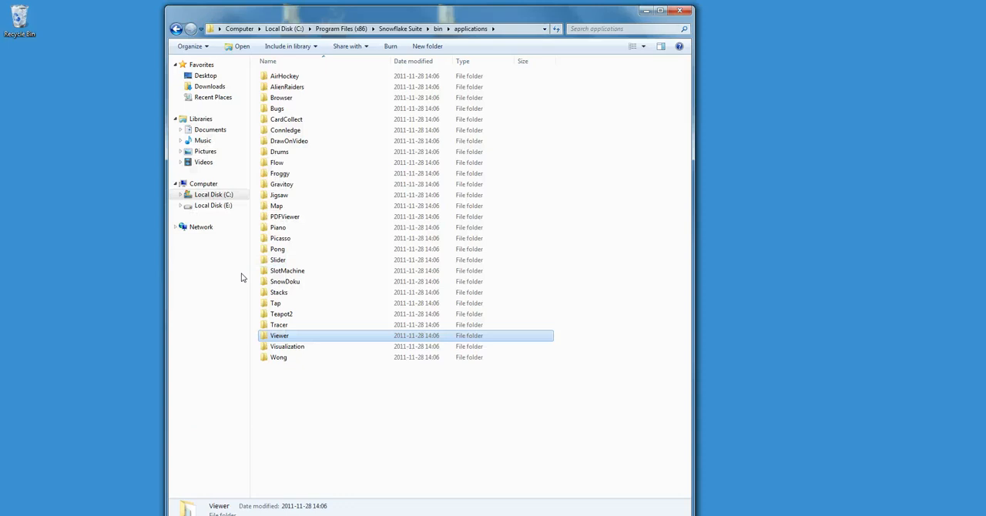
right_click(241, 277)
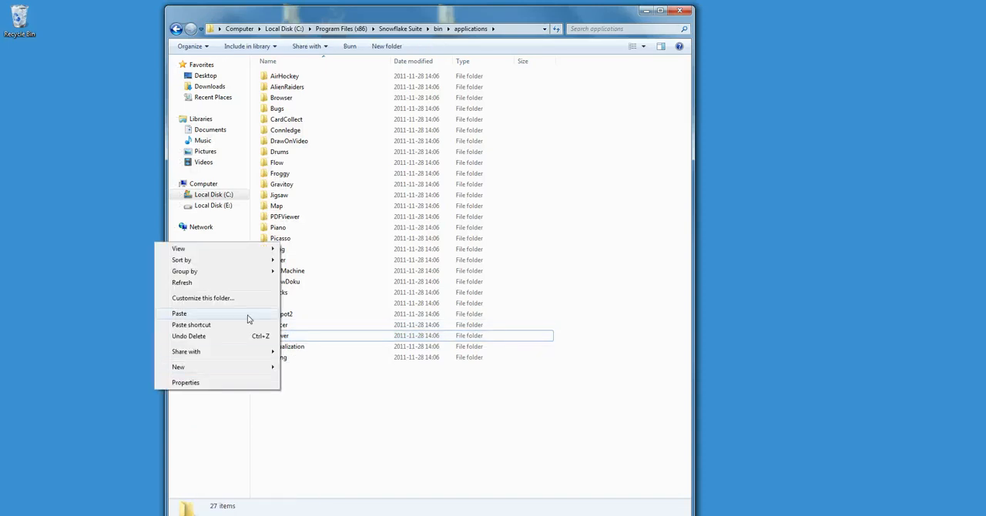
left_click(178, 314)
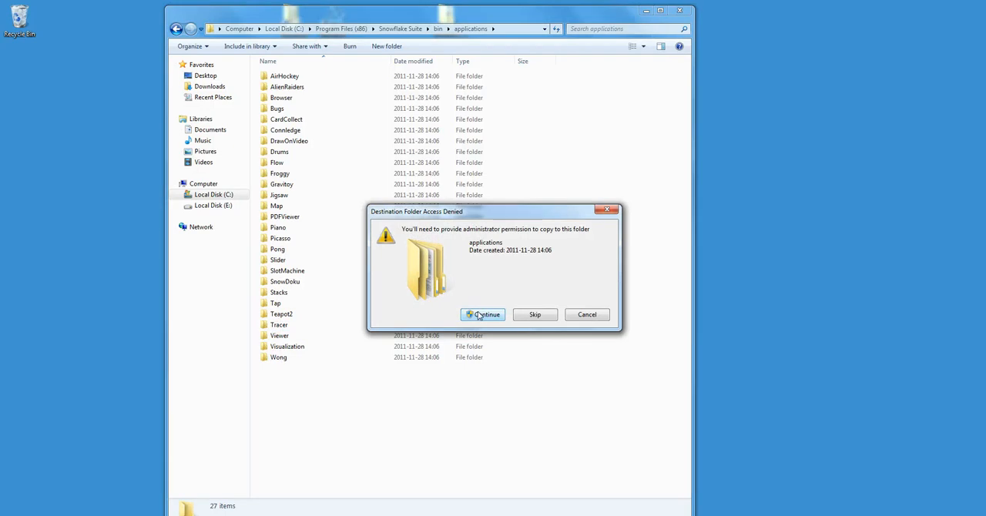
left_click(482, 314)
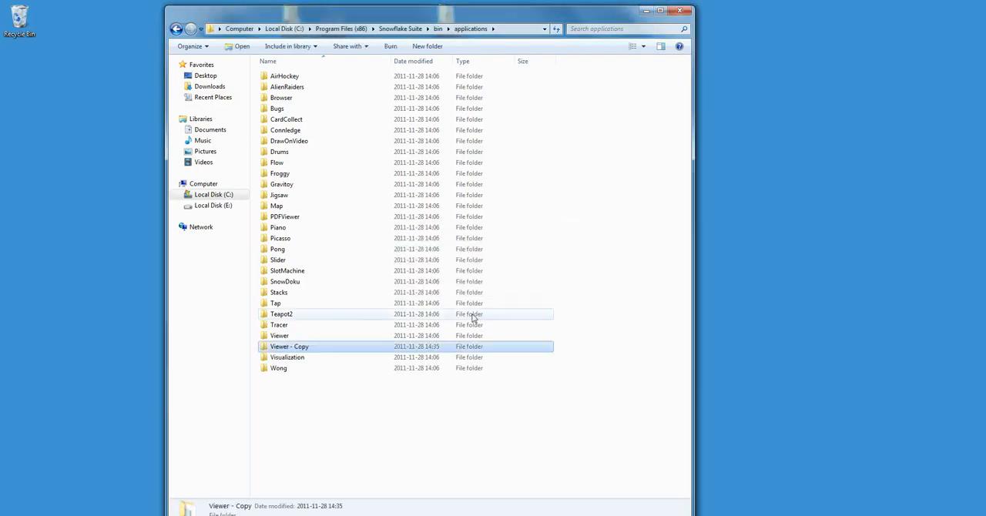
mouse_move(301, 348)
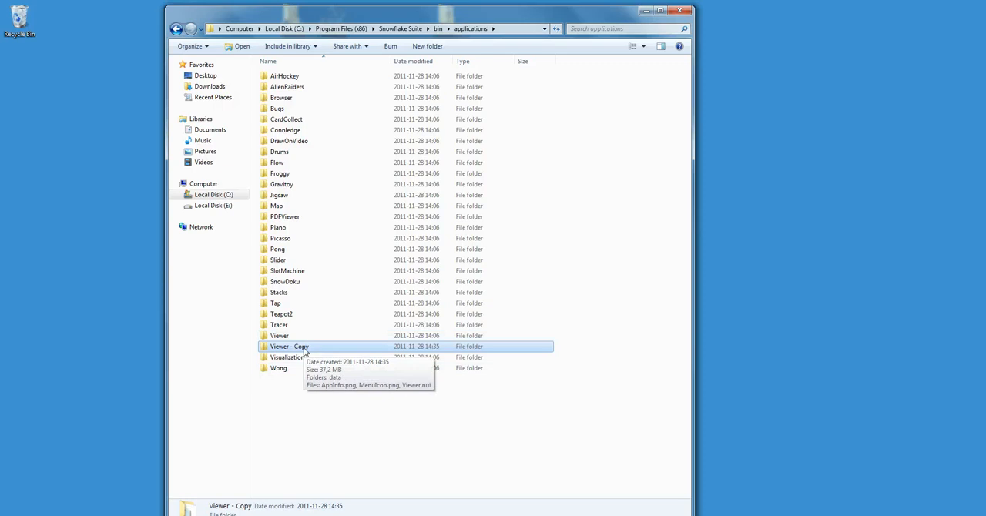
mouse_move(306, 354)
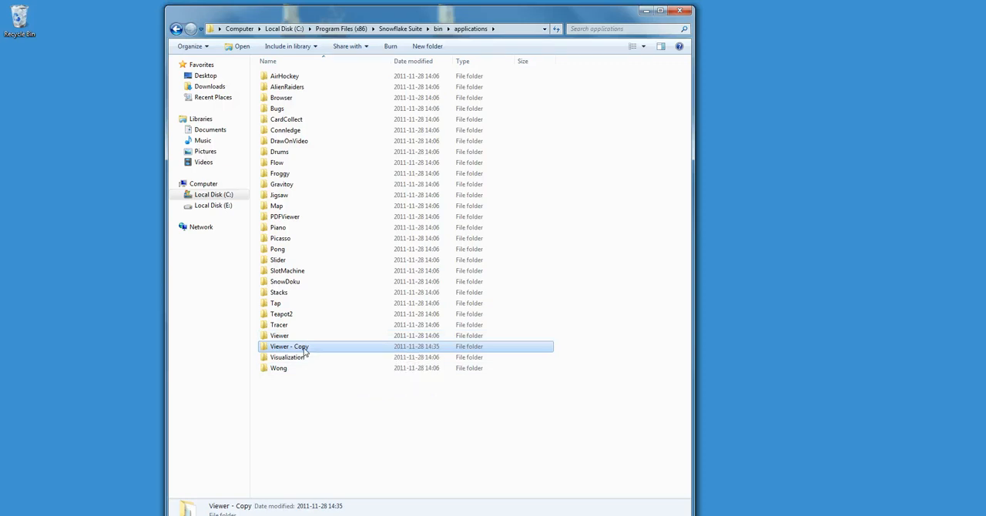
- Rename the 'Viewer - Copy' folder to 'Viewer2', granting administrator permission
double_click(288, 347)
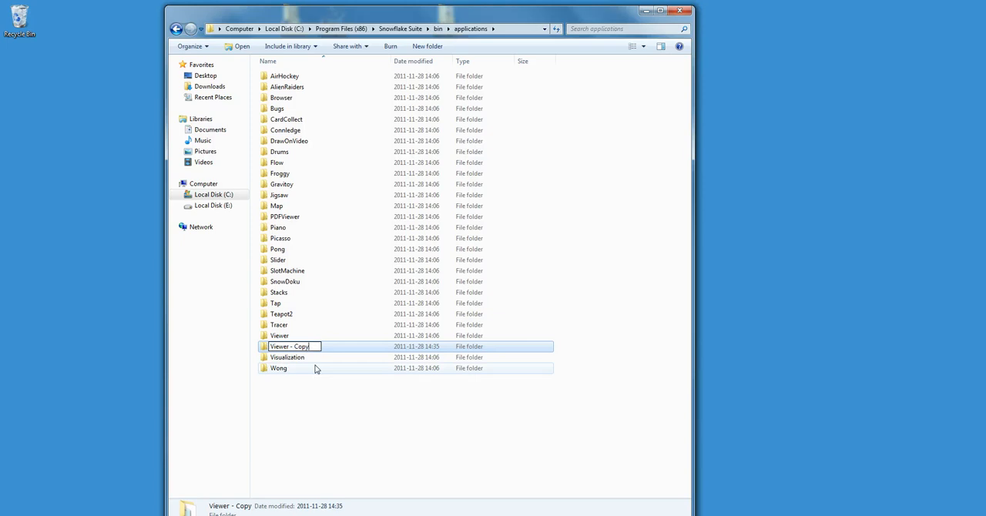
type("Viewer")
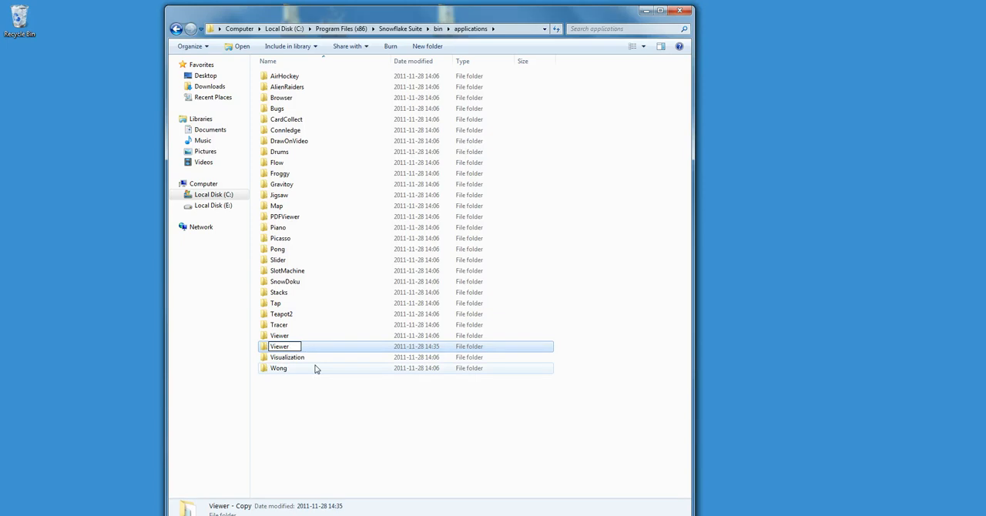
type("Viewer2")
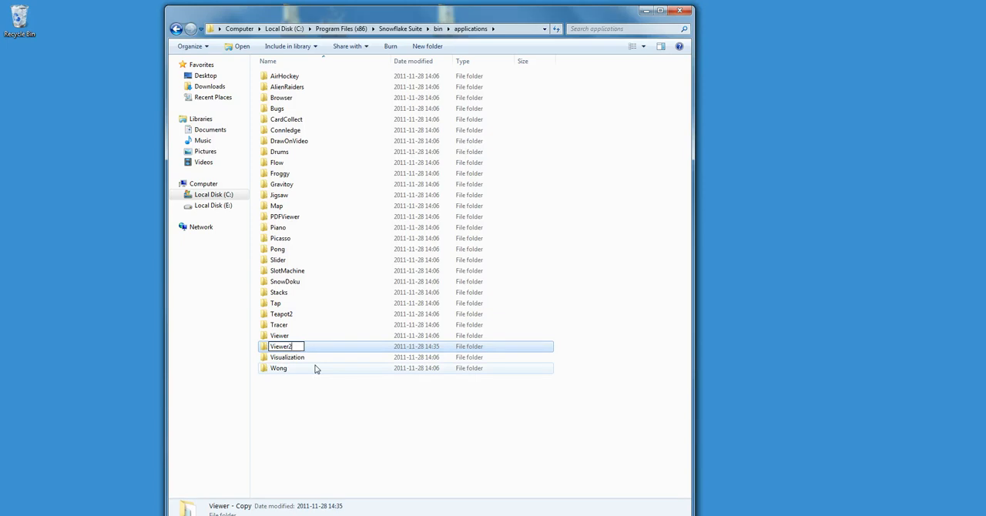
key("Enter")
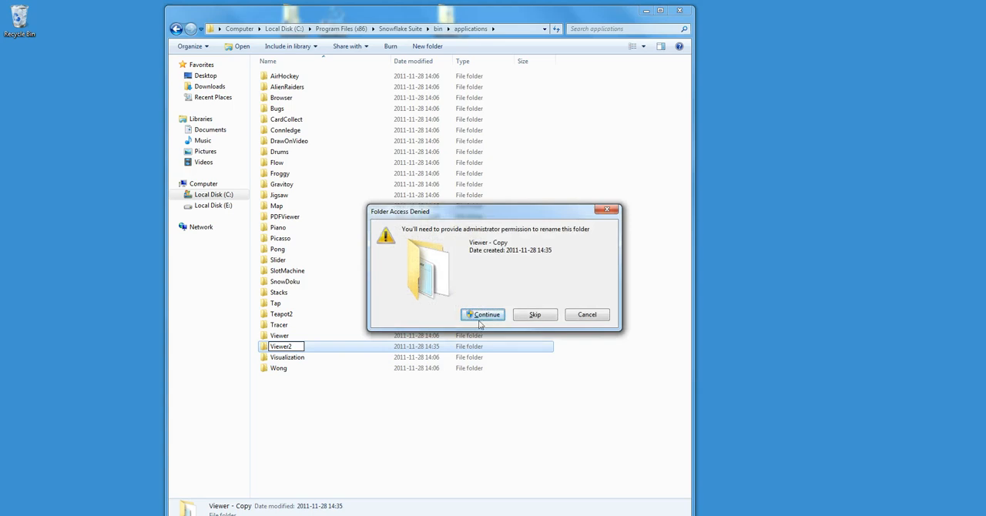
left_click(483, 314)
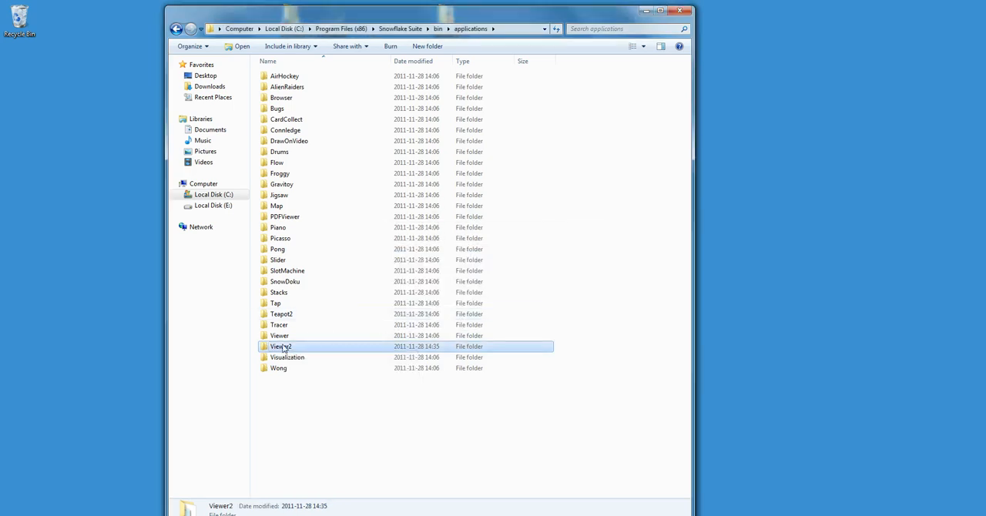
- Open the Viewer2 folder and rename Viewer.nui to Viewer2.nui
double_click(282, 346)
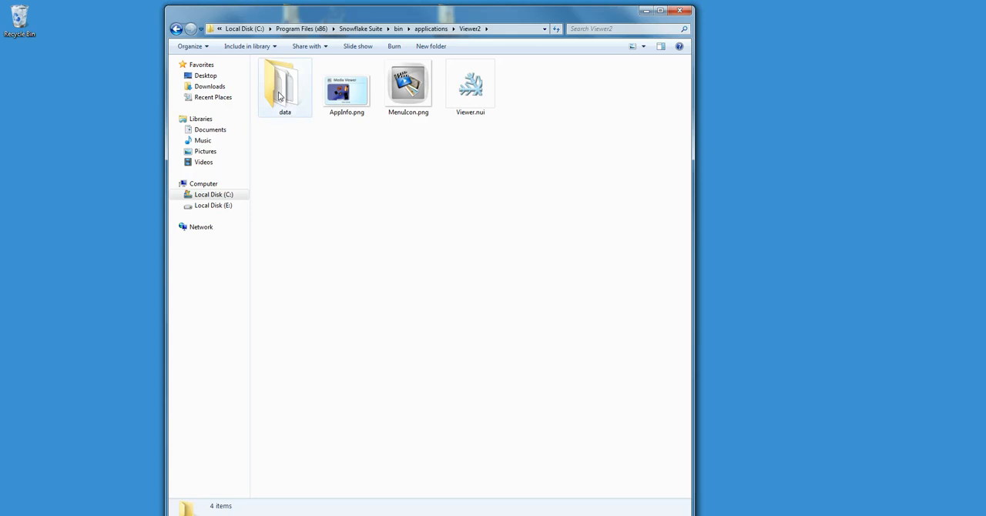
right_click(470, 85)
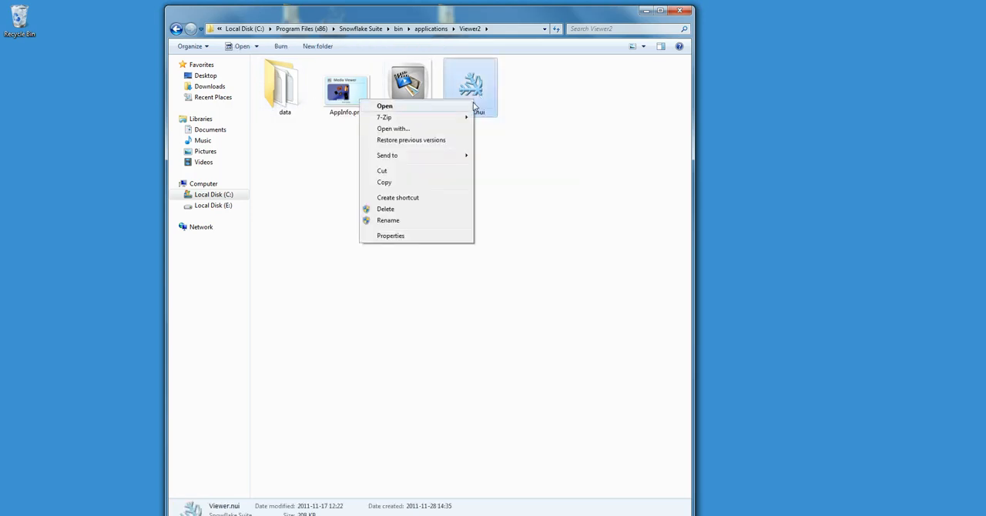
left_click(388, 220)
type("2")
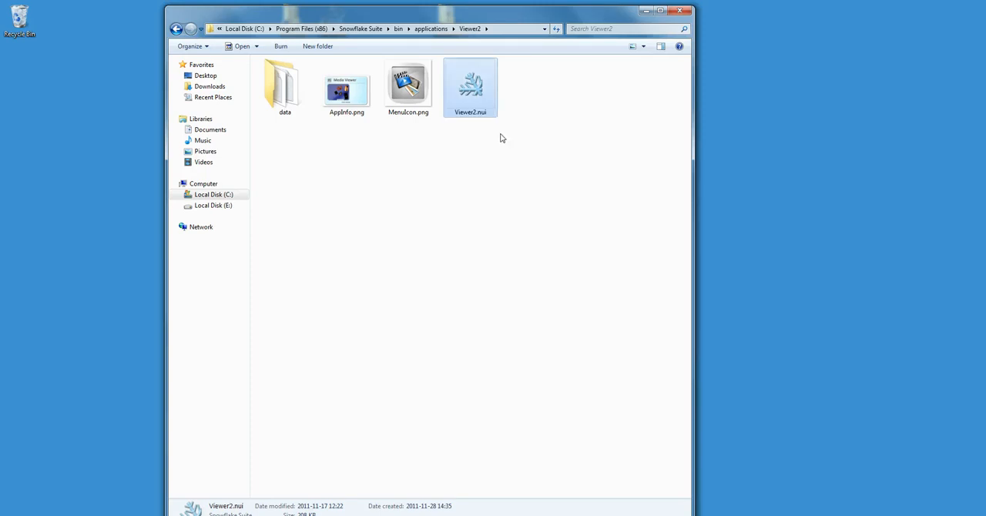
mouse_move(180, 25)
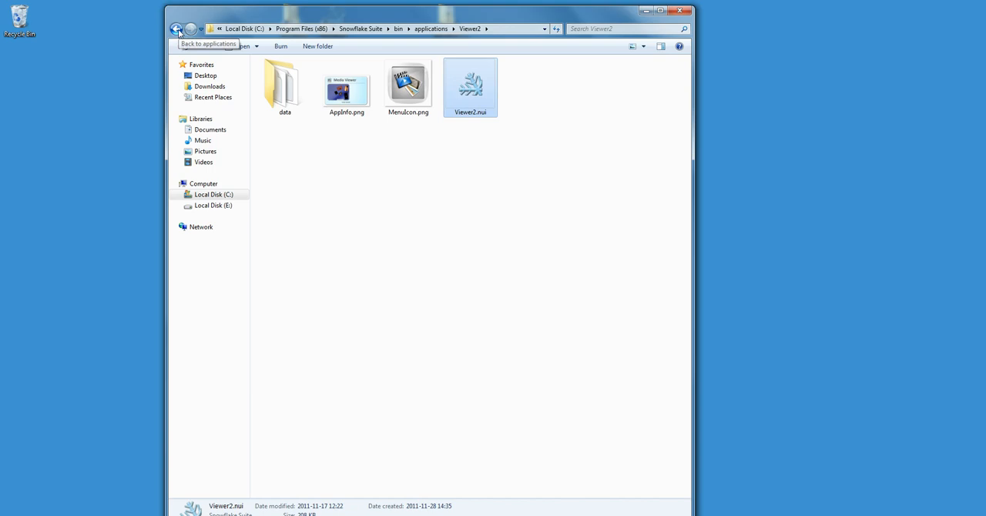
- Return to the release folder and relaunch ConfigEditor.exe with administrator privileges
left_click(183, 25)
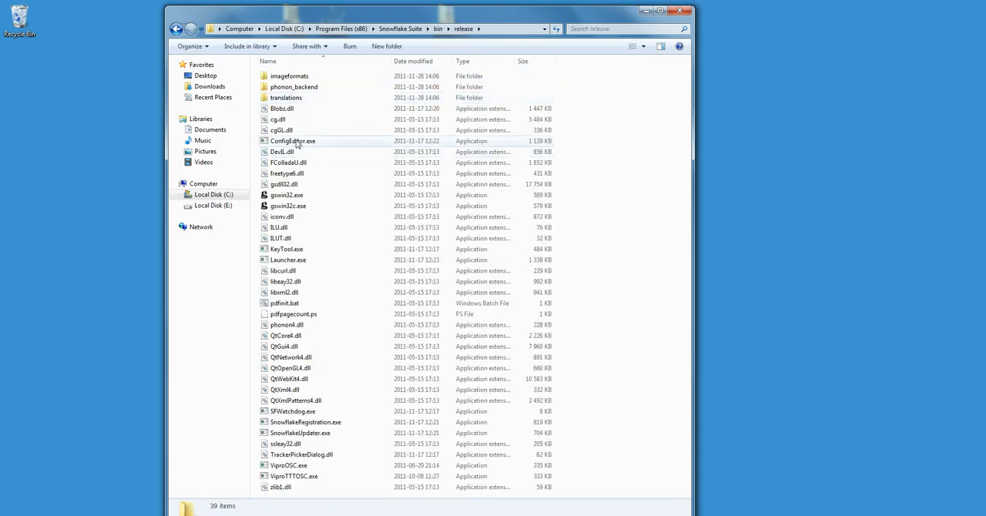
left_click(294, 141)
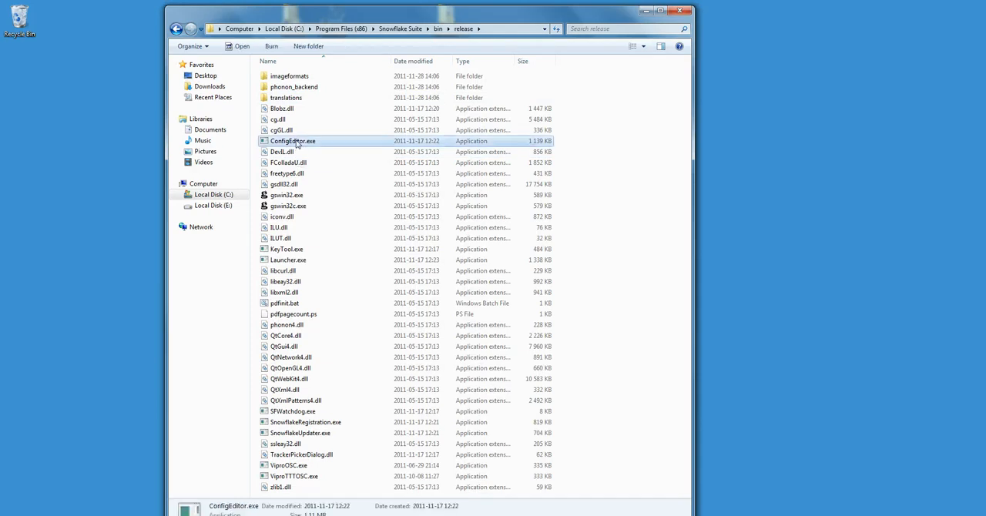
double_click(294, 141)
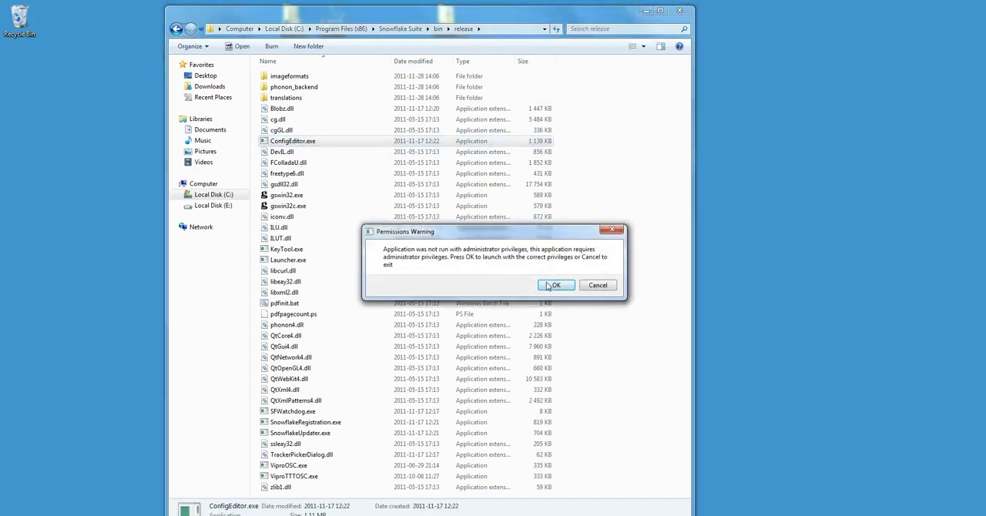
left_click(557, 286)
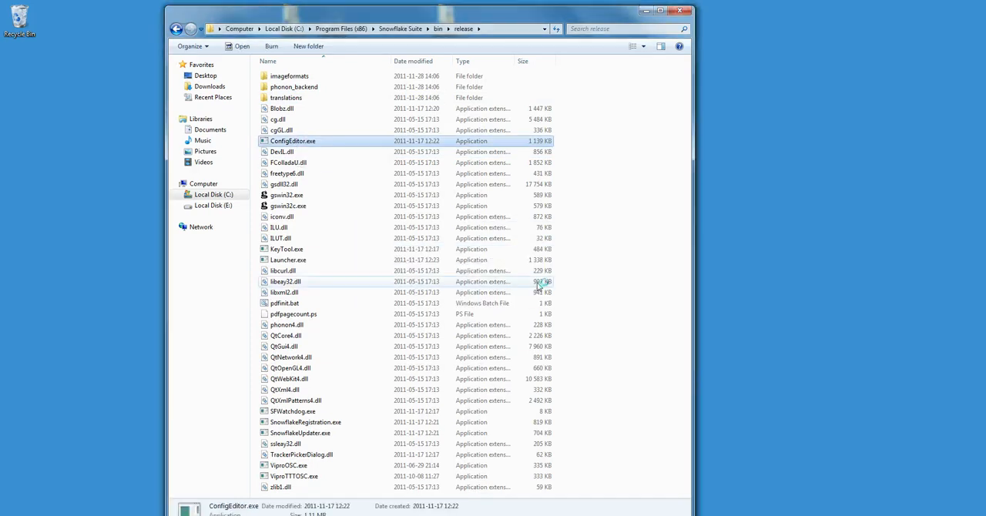
double_click(294, 141)
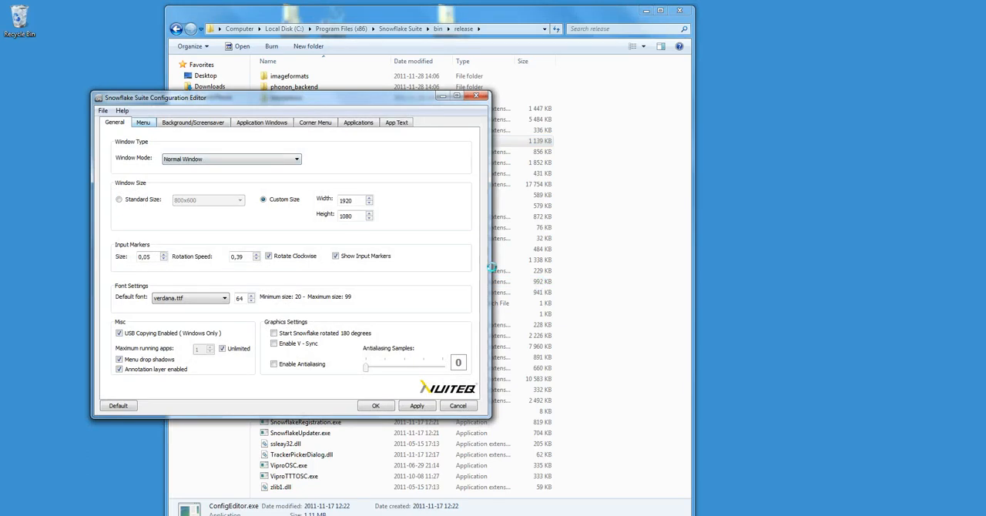
- On the Menu tab, move Viewer2 into Included Applications and apply the change
left_click(142, 122)
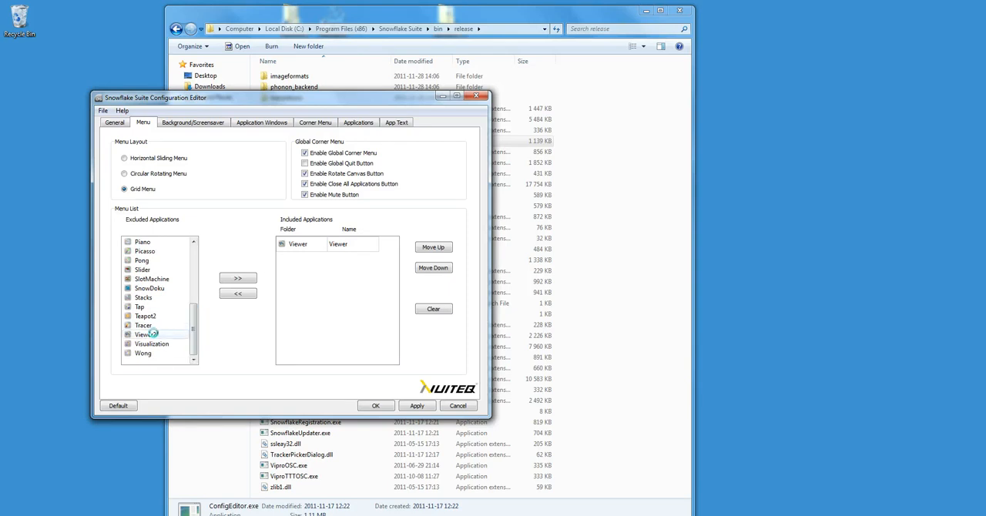
left_click(145, 335)
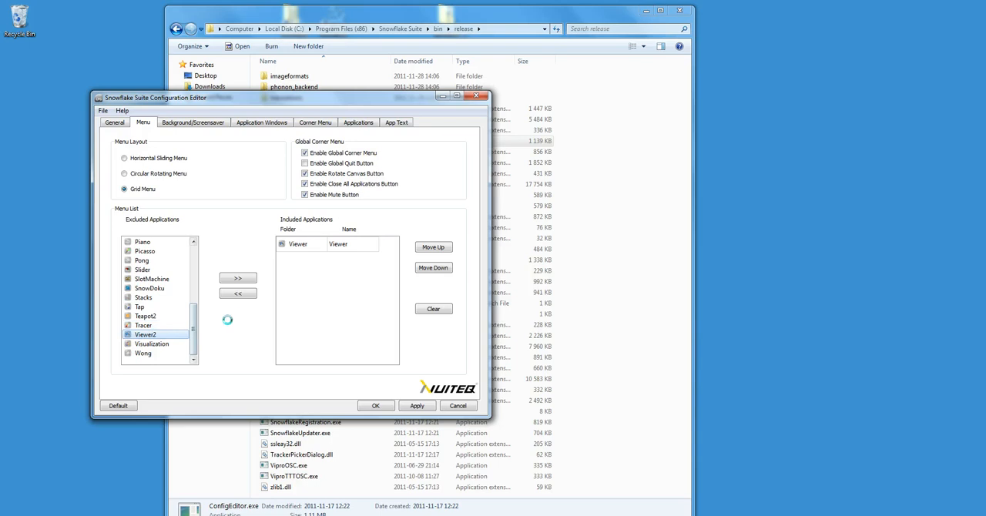
left_click(238, 278)
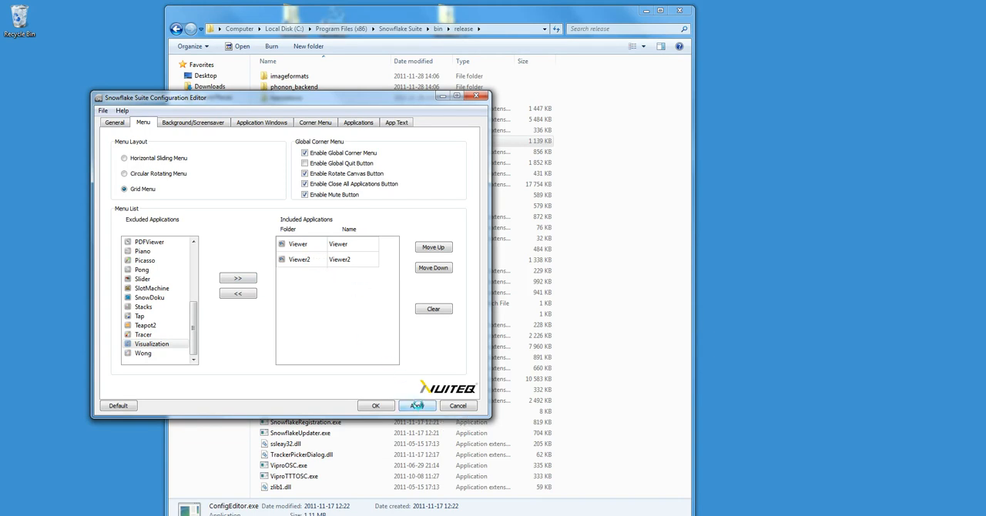
left_click(417, 406)
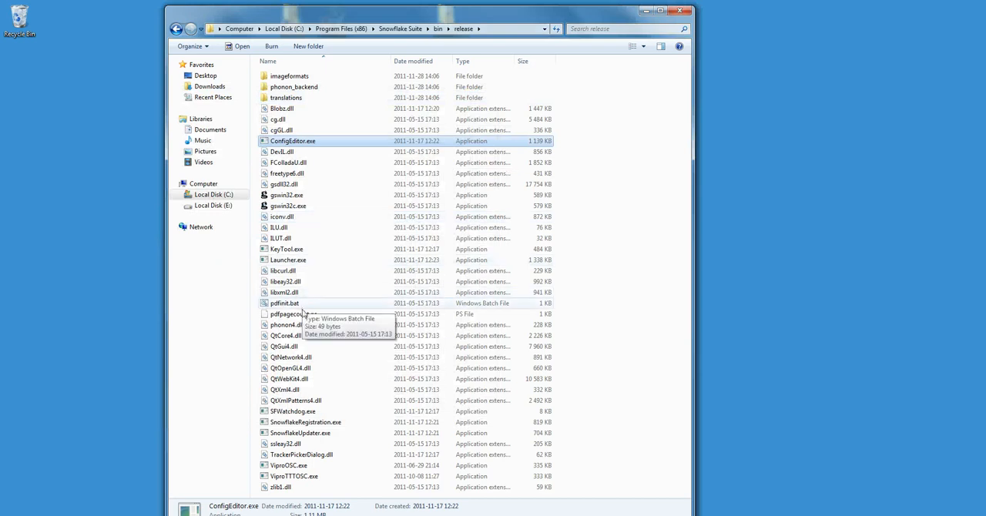
- Start Snowflake Suite by launching Launcher.exe from the release folder
left_click(288, 260)
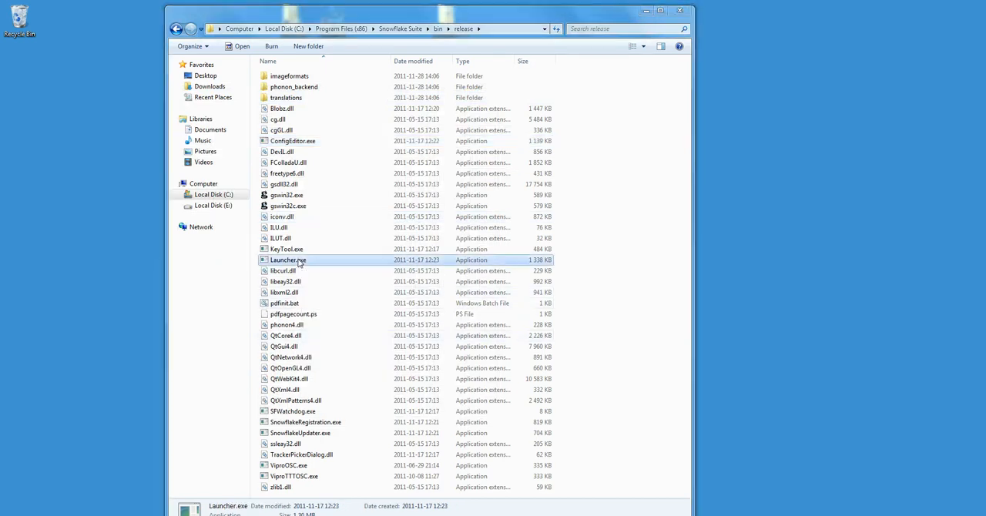
double_click(287, 259)
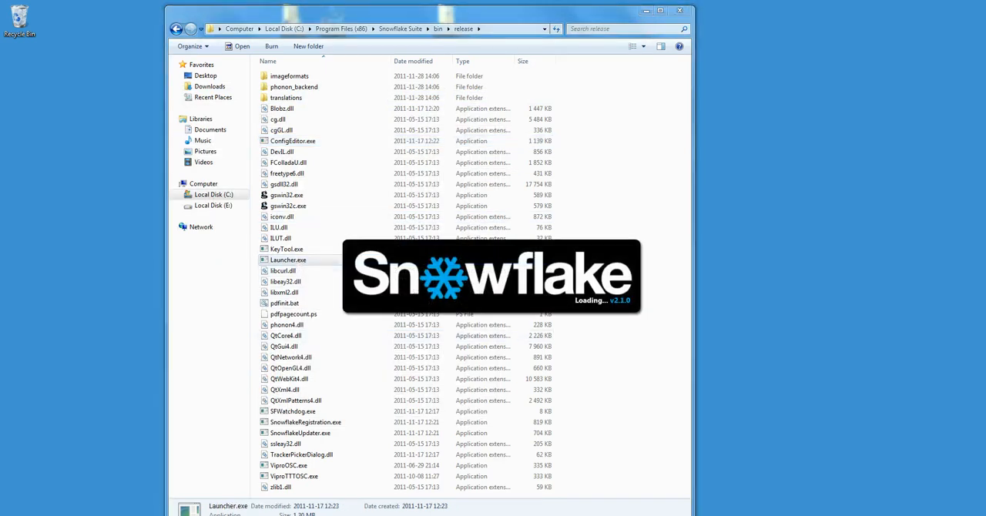